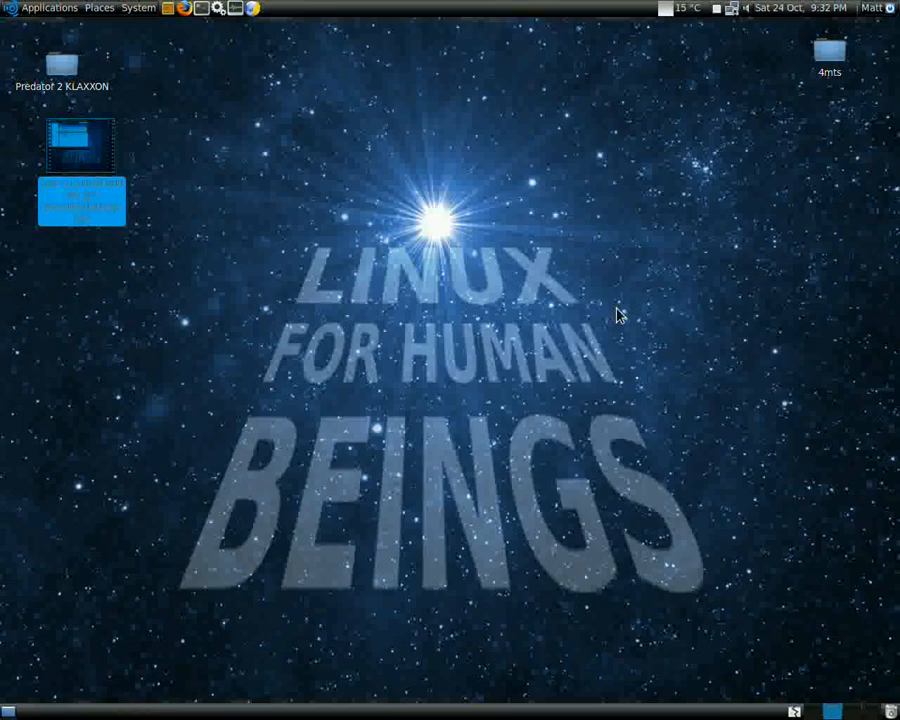
pyautogui.moveTo(650, 320)
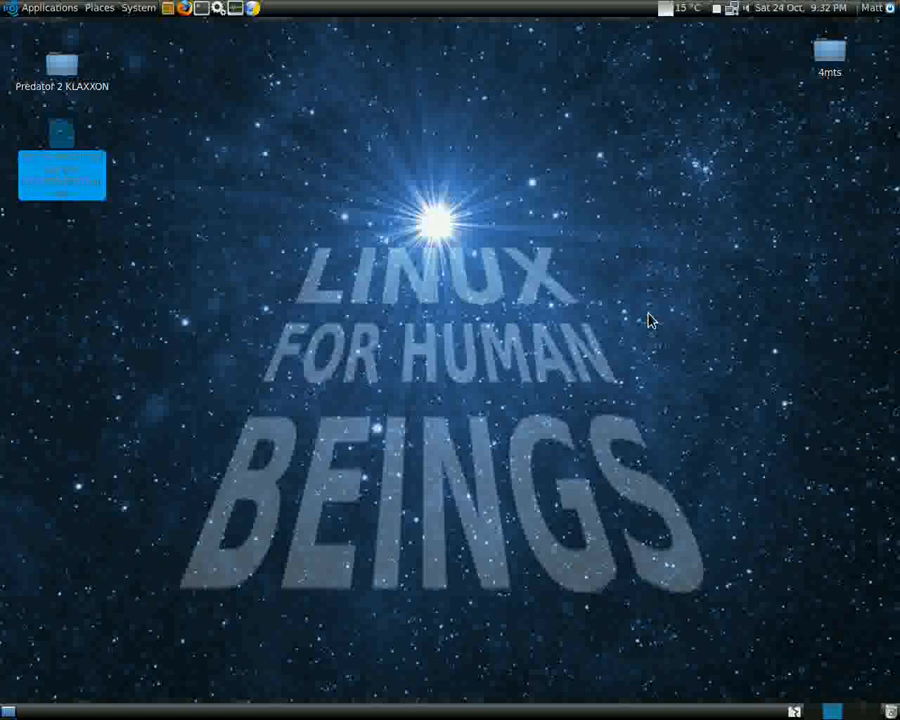
pyautogui.moveTo(600, 284)
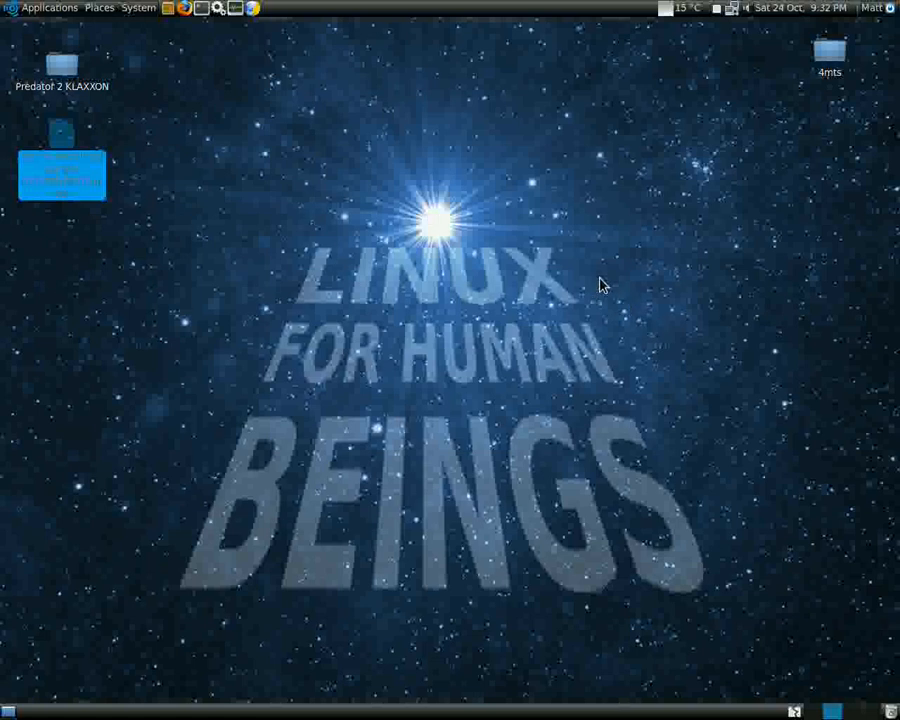
pyautogui.moveTo(432, 90)
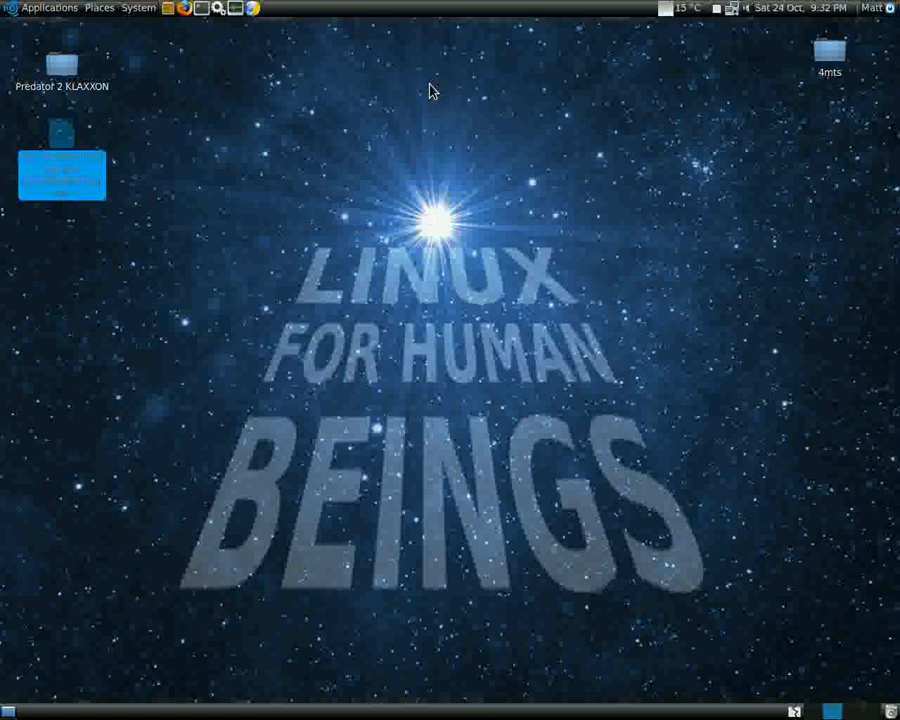
pyautogui.moveTo(602, 210)
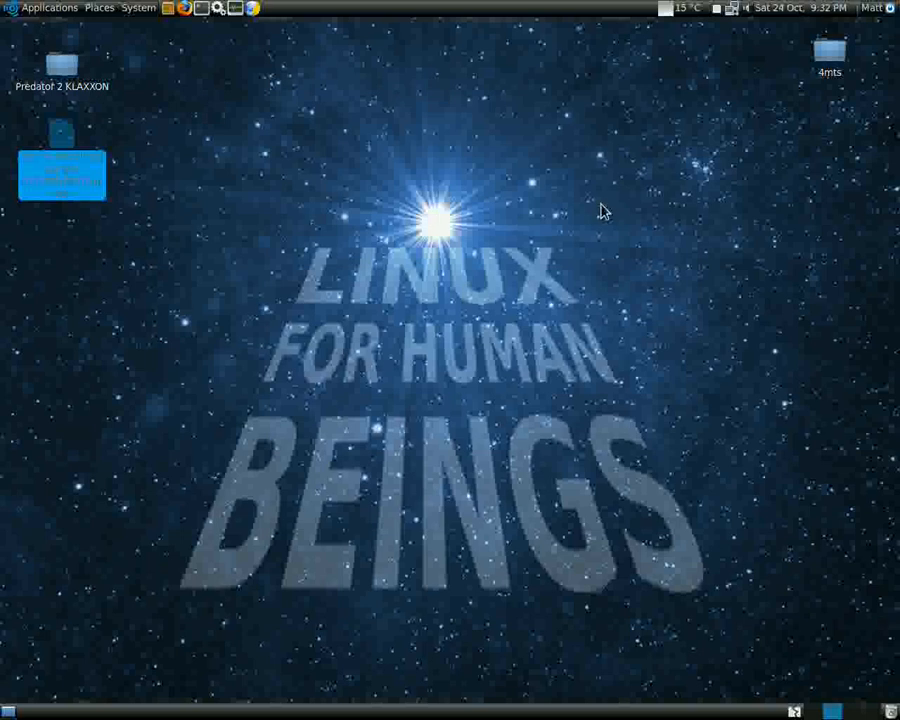
# Save the finished gtk-recordMyDesktop recording so its video icon lands on the desktop
pyautogui.click(620, 288)
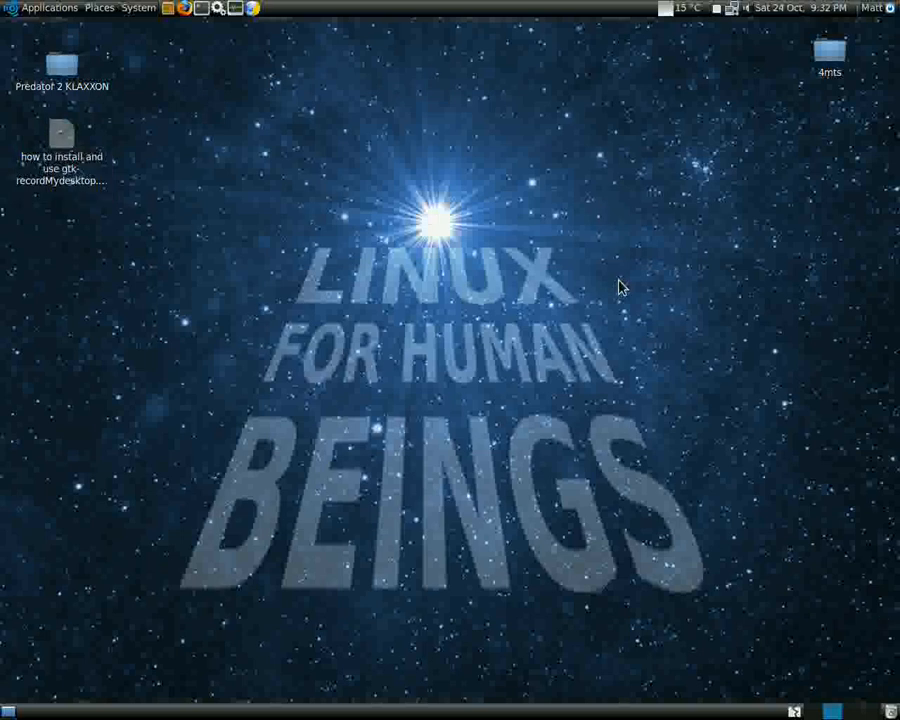
pyautogui.moveTo(668, 288)
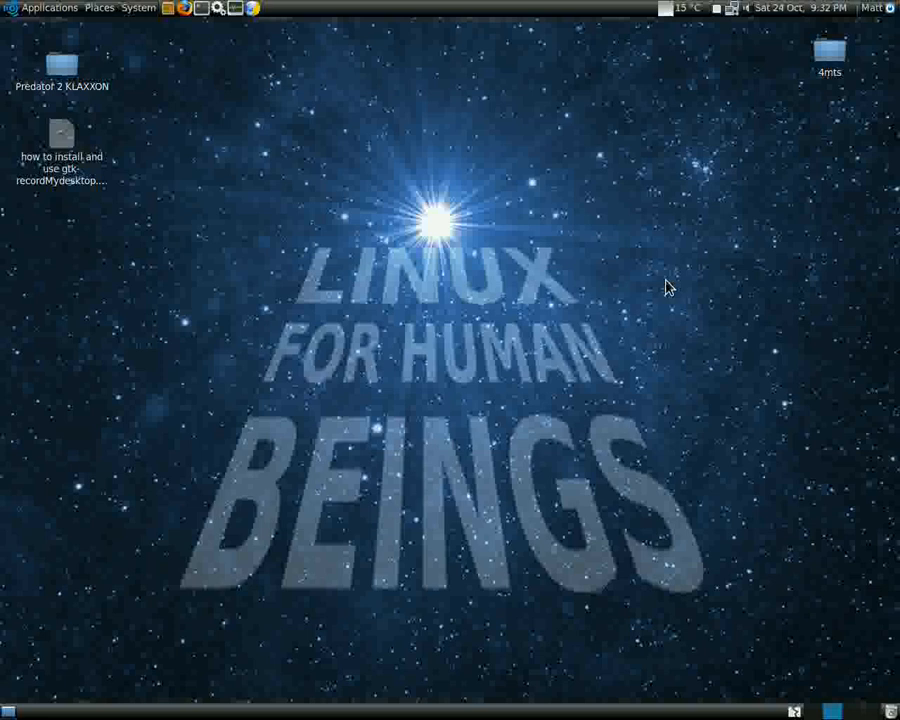
pyautogui.moveTo(680, 292)
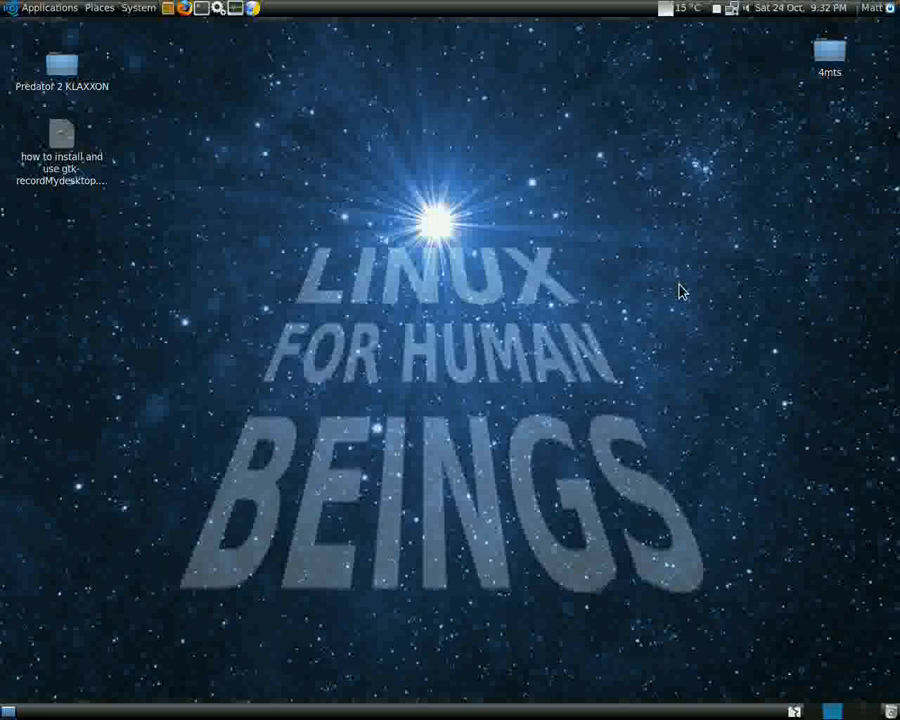
pyautogui.moveTo(690, 288)
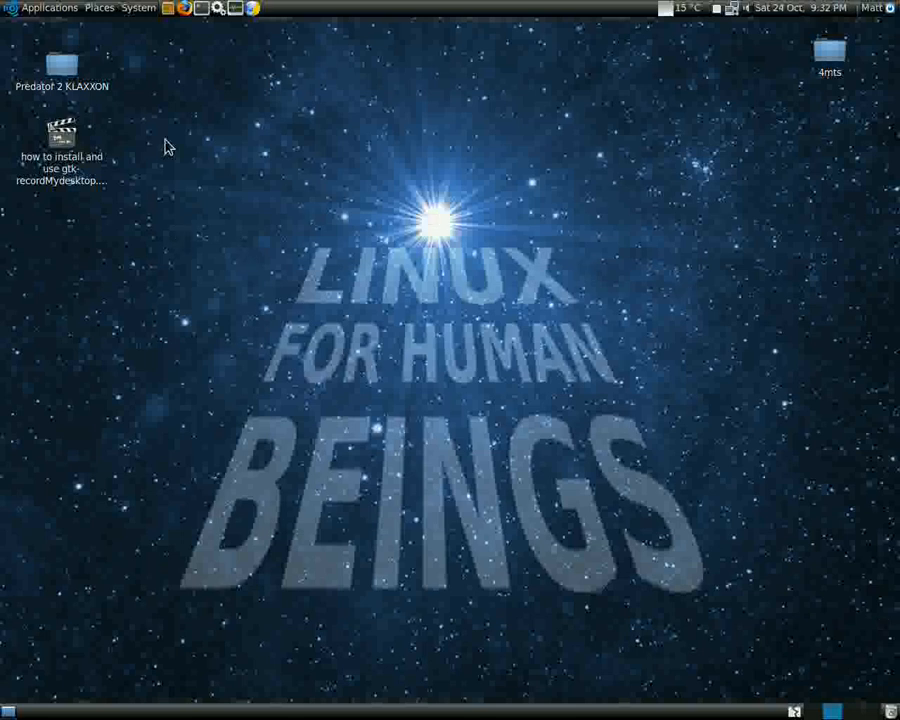
# Search Add/Remove Applications for 'winff', view the Video converter (WinFF) entry, then cancel
pyautogui.click(48, 8)
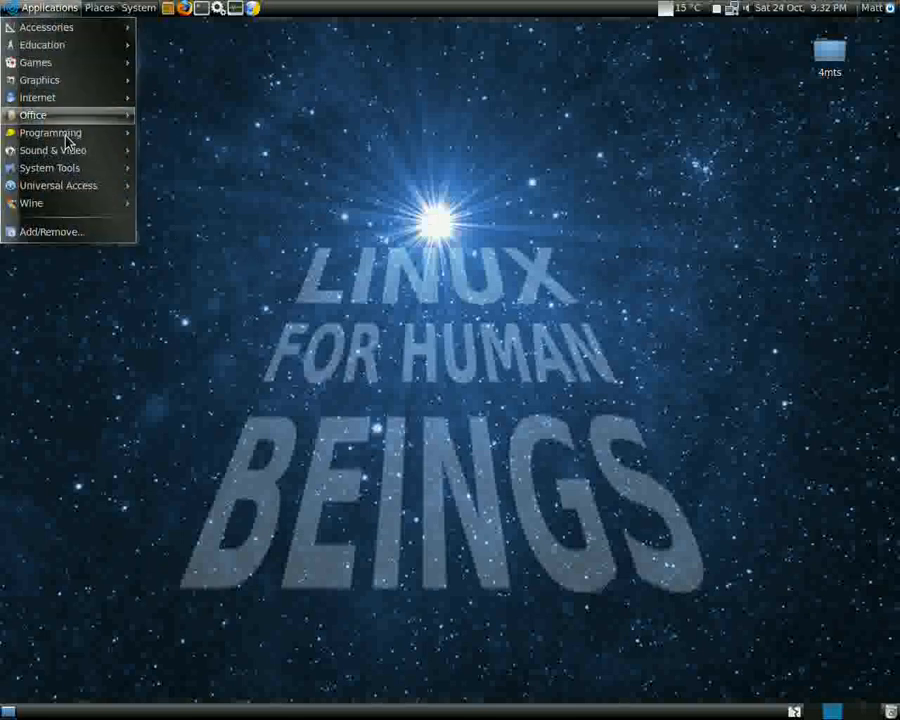
pyautogui.click(52, 232)
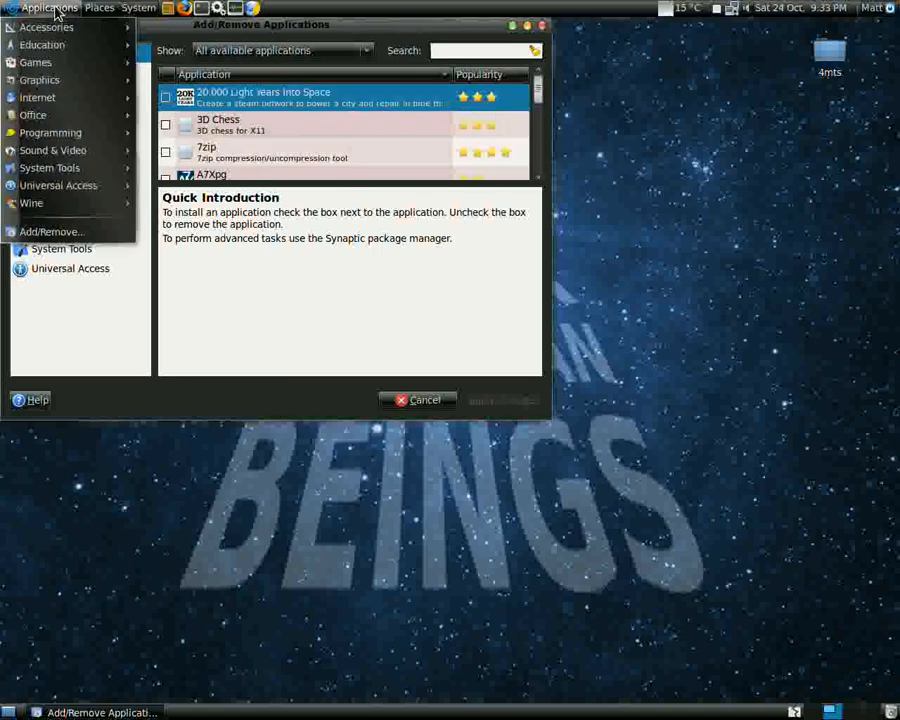
pyautogui.moveTo(368, 282)
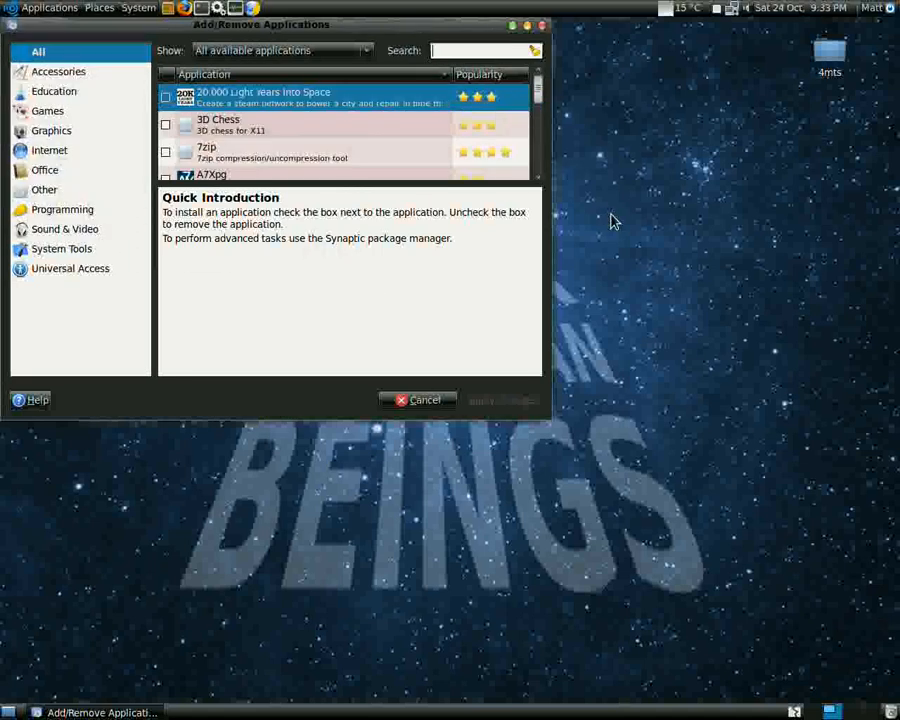
pyautogui.write('wi')
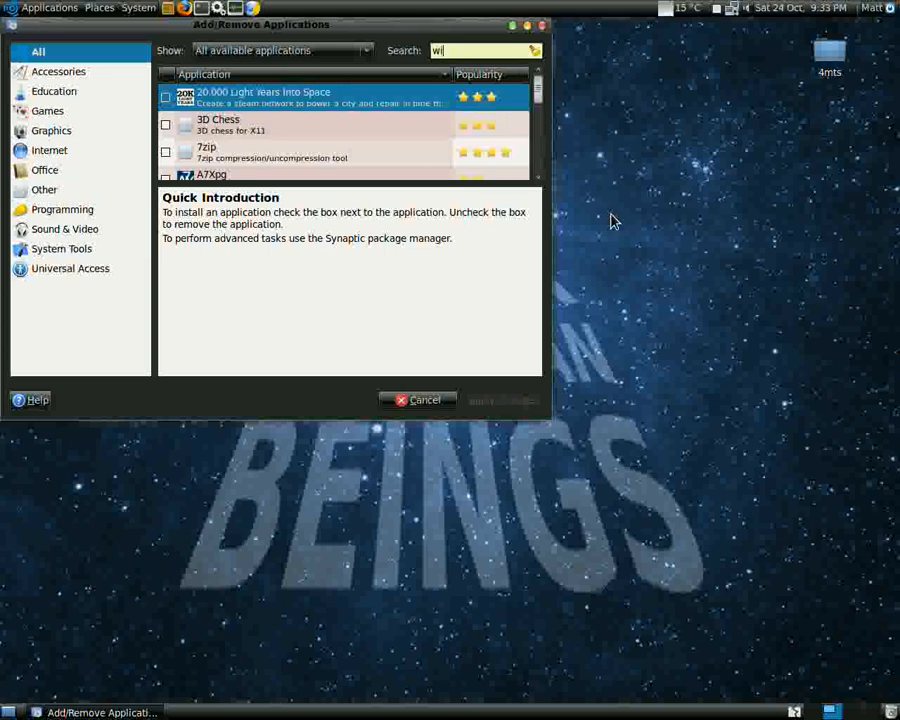
pyautogui.write('nff')
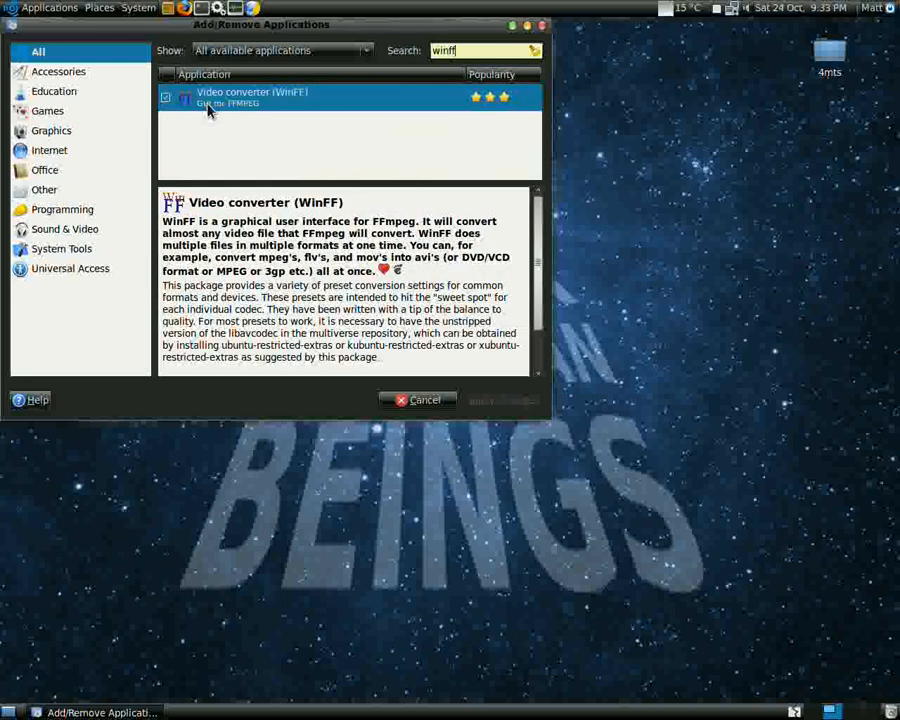
pyautogui.click(164, 98)
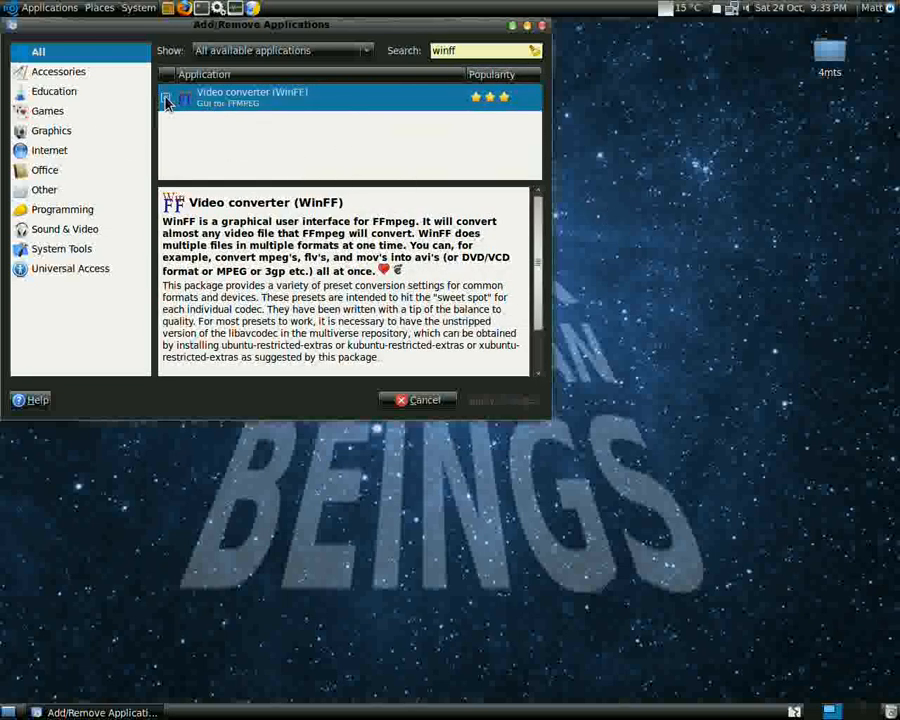
pyautogui.click(168, 98)
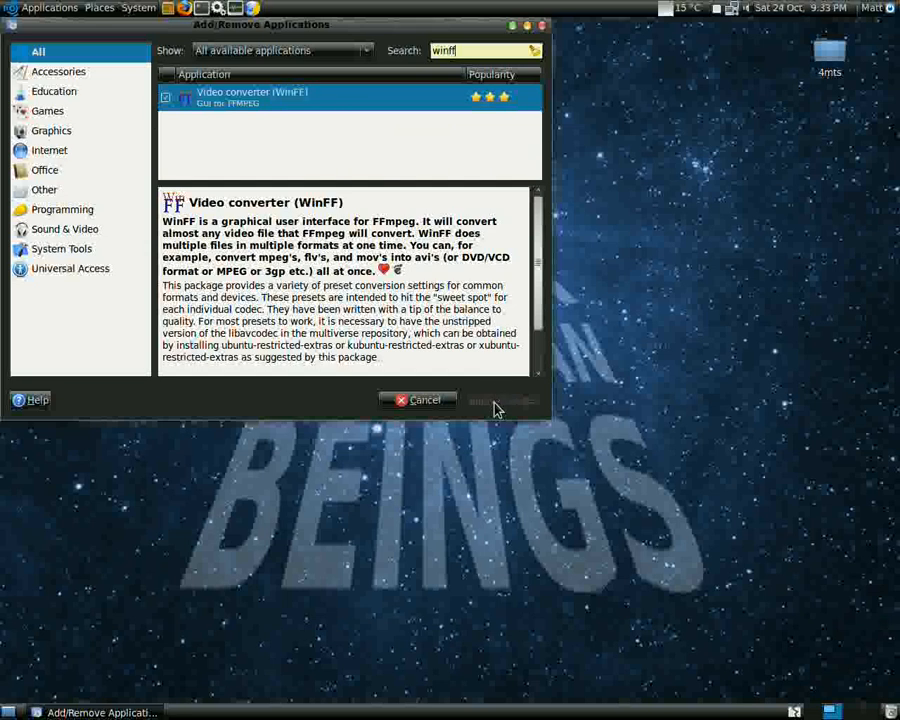
pyautogui.click(418, 400)
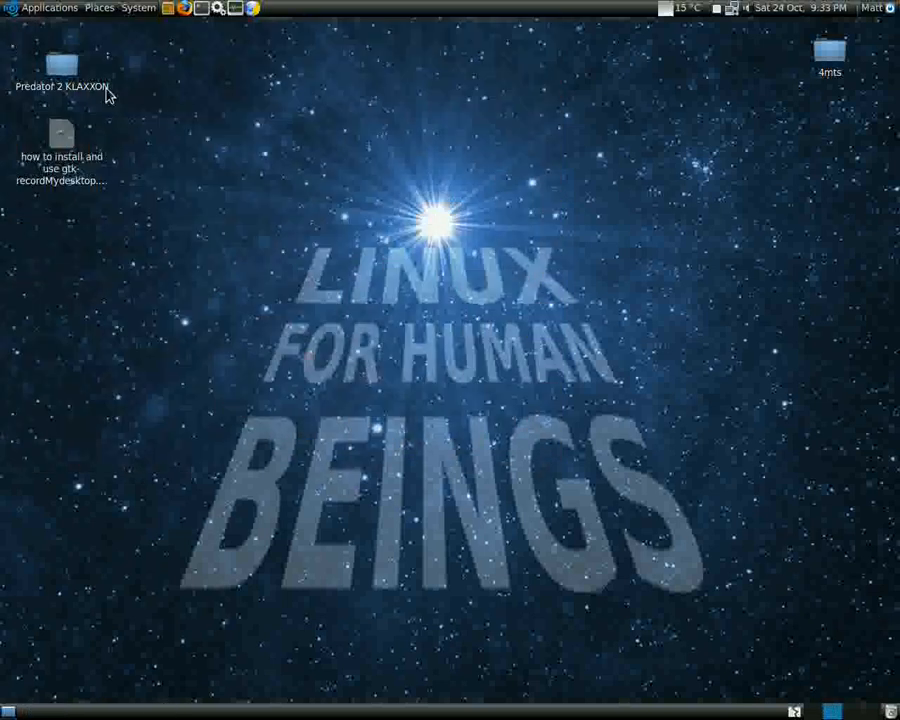
# Launch a Root Terminal from Applications > Accessories
pyautogui.click(136, 8)
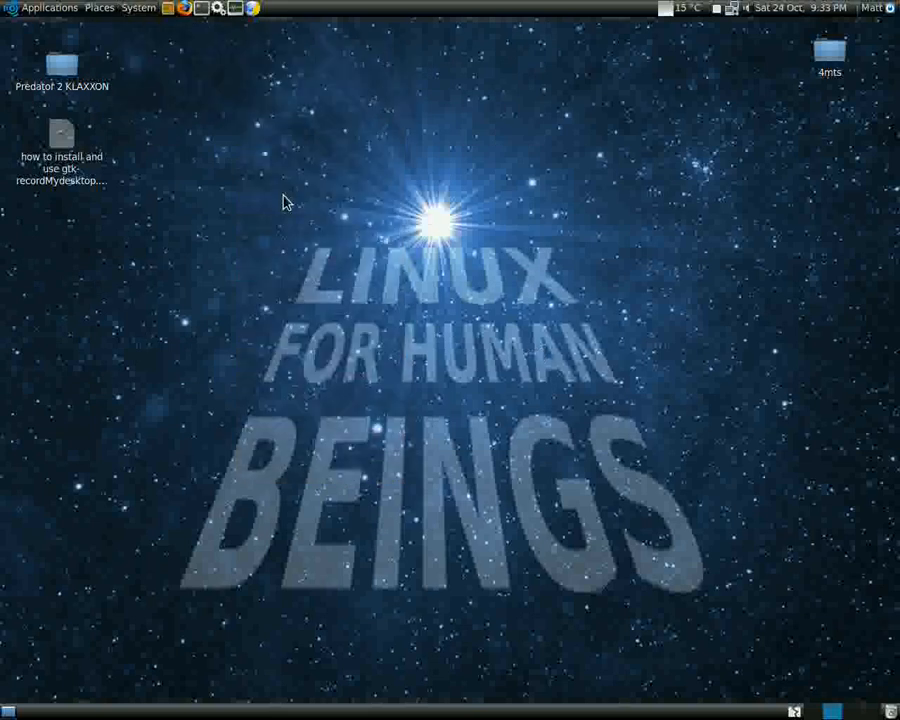
pyautogui.moveTo(252, 124)
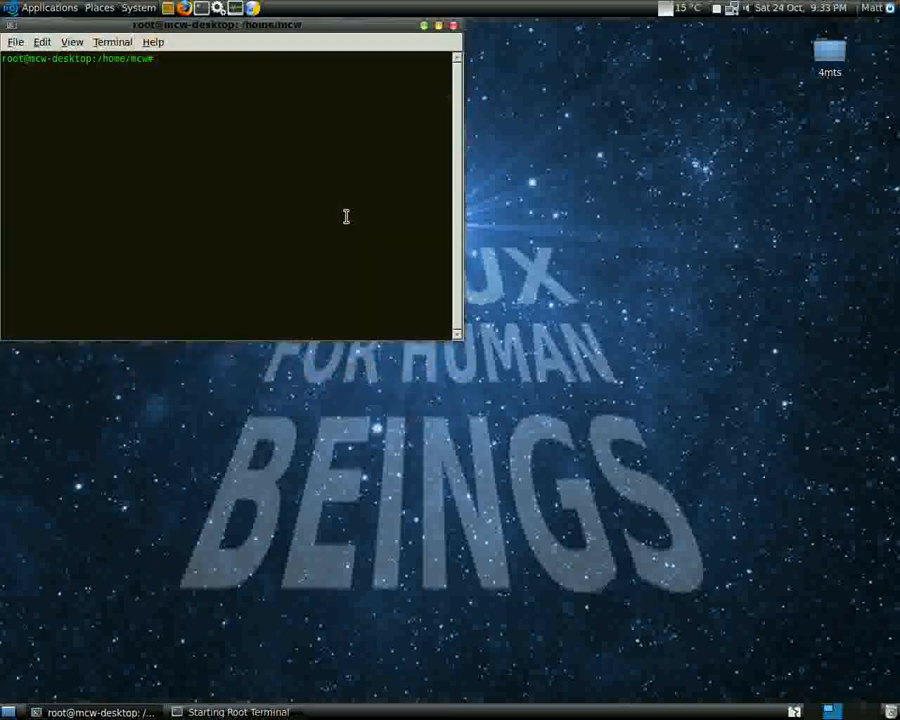
# Run 'sudo apt-get install winff' in the root terminal and close it when done
pyautogui.write('sudo')
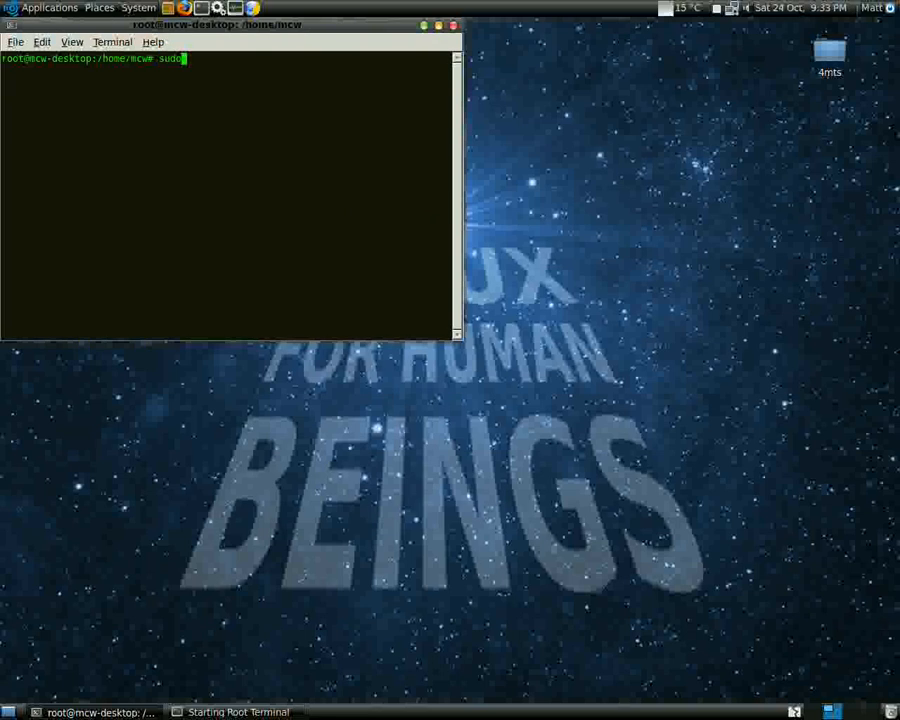
pyautogui.write('apt-get in')
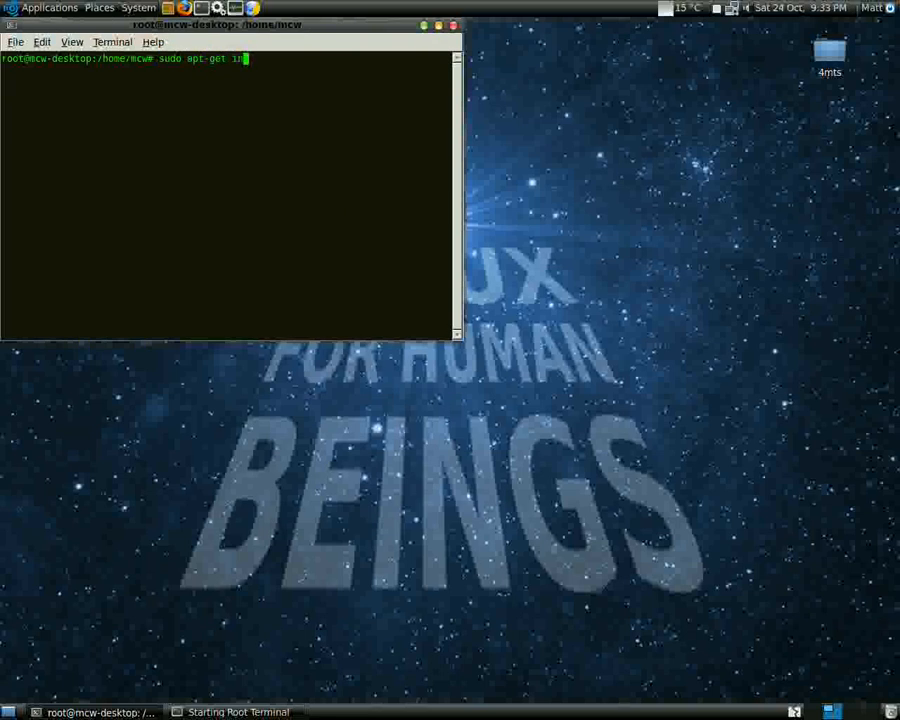
pyautogui.write('stall')
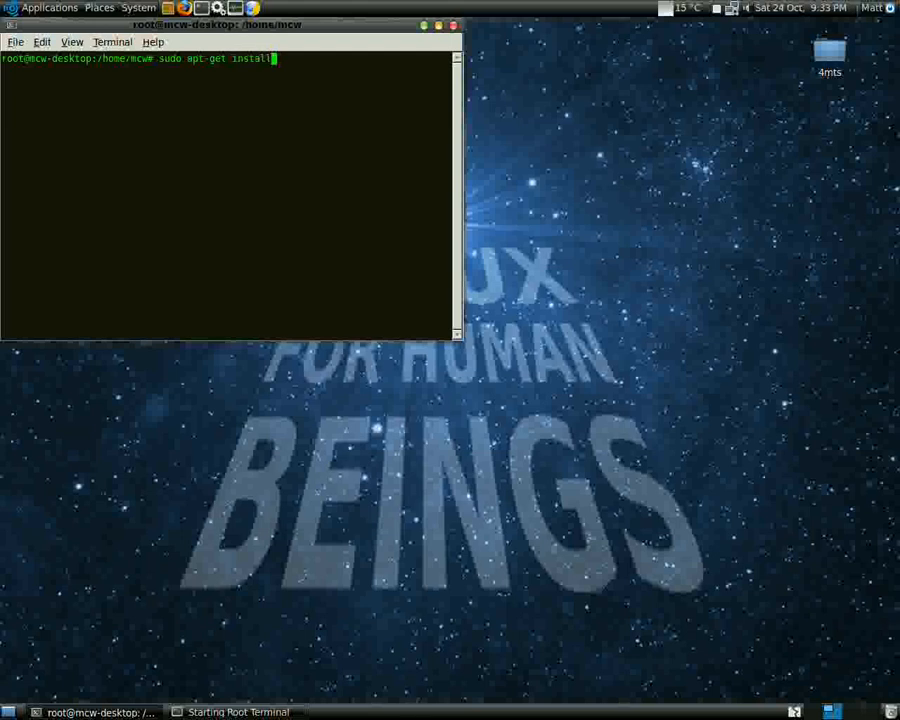
pyautogui.write('win')
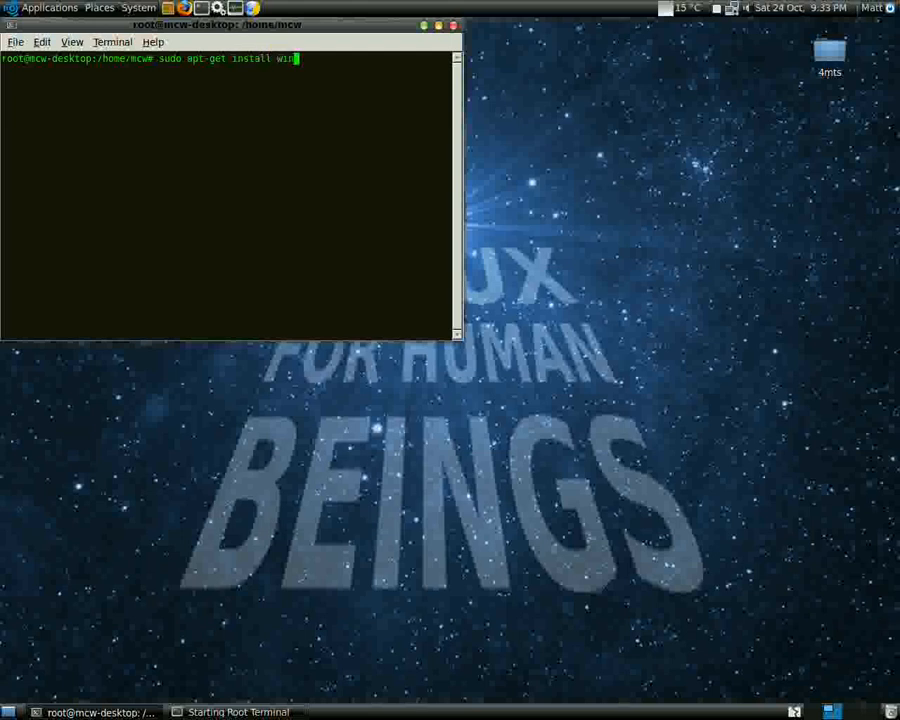
pyautogui.press('Return')
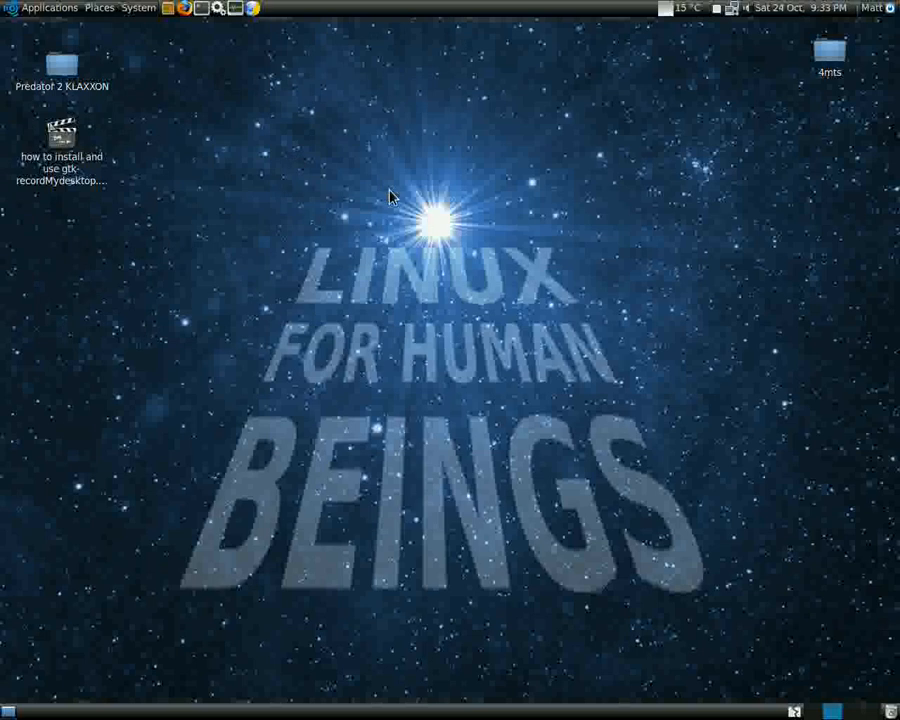
# Launch Video converter (WinFF) from Applications > Sound & Video
pyautogui.click(62, 136)
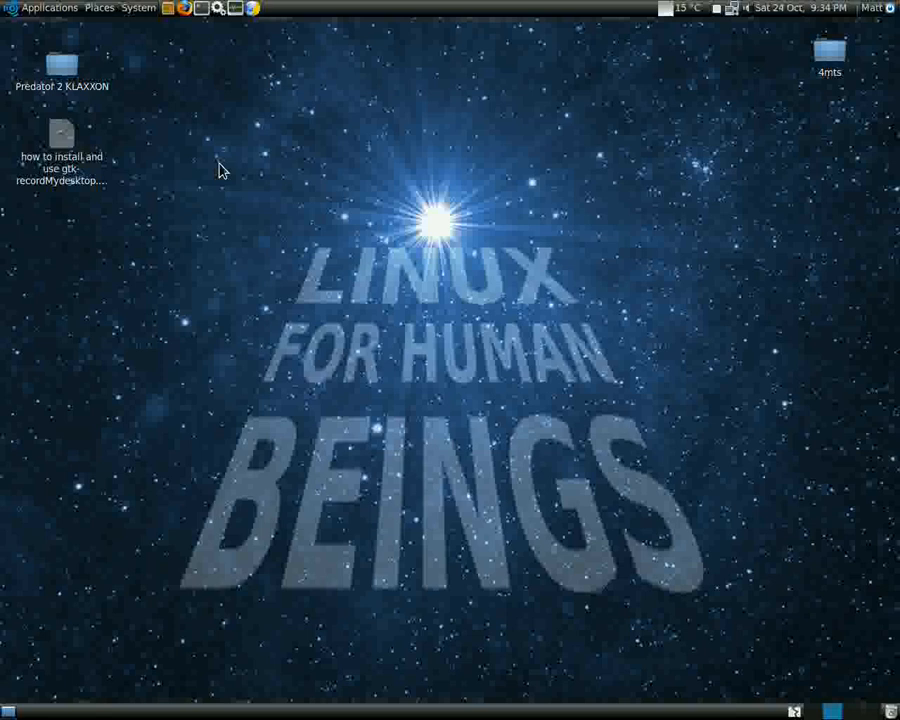
pyautogui.click(48, 8)
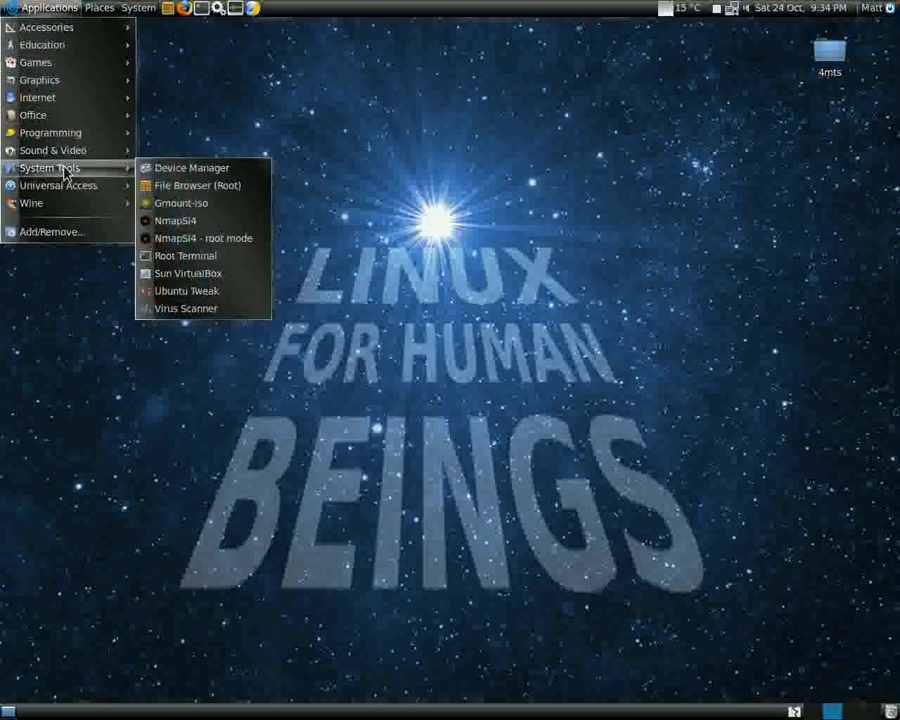
pyautogui.moveTo(156, 442)
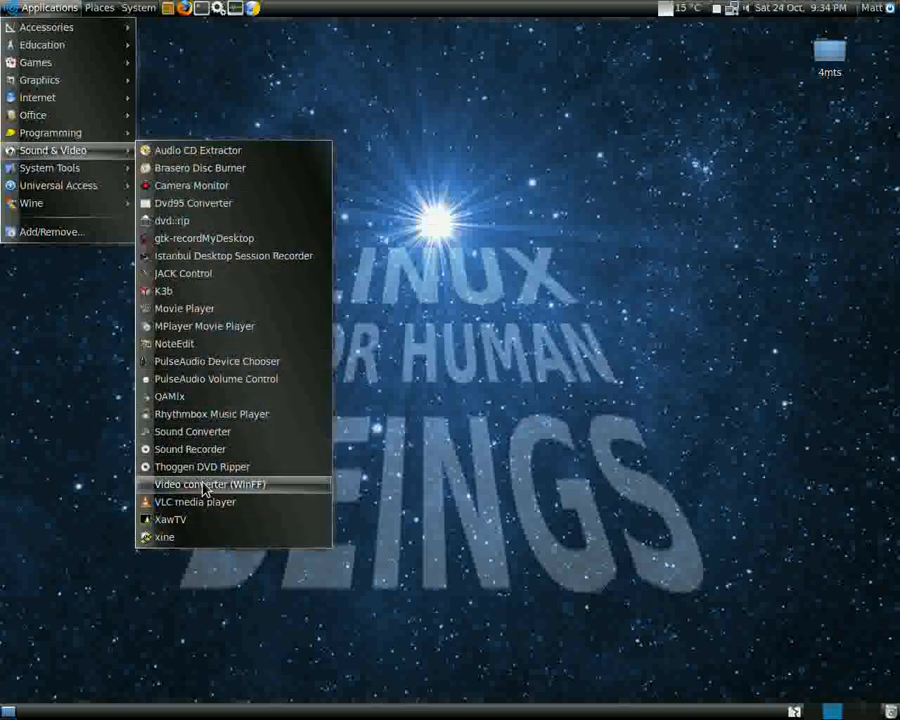
pyautogui.click(208, 484)
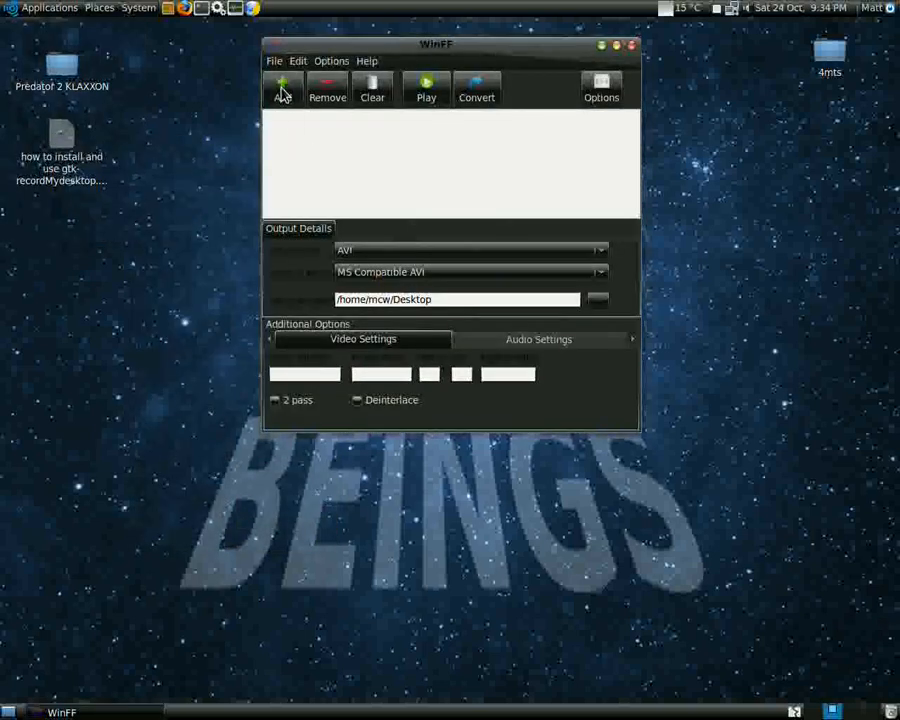
# Queue the desktop .ogv recording in WinFF and start converting it to AVI
pyautogui.click(284, 88)
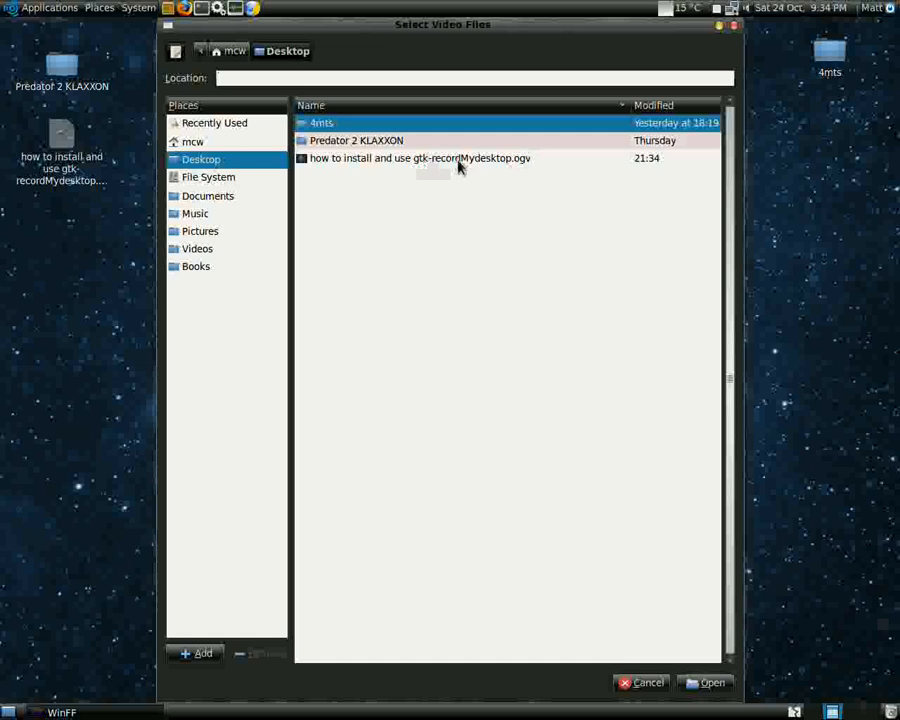
pyautogui.click(712, 682)
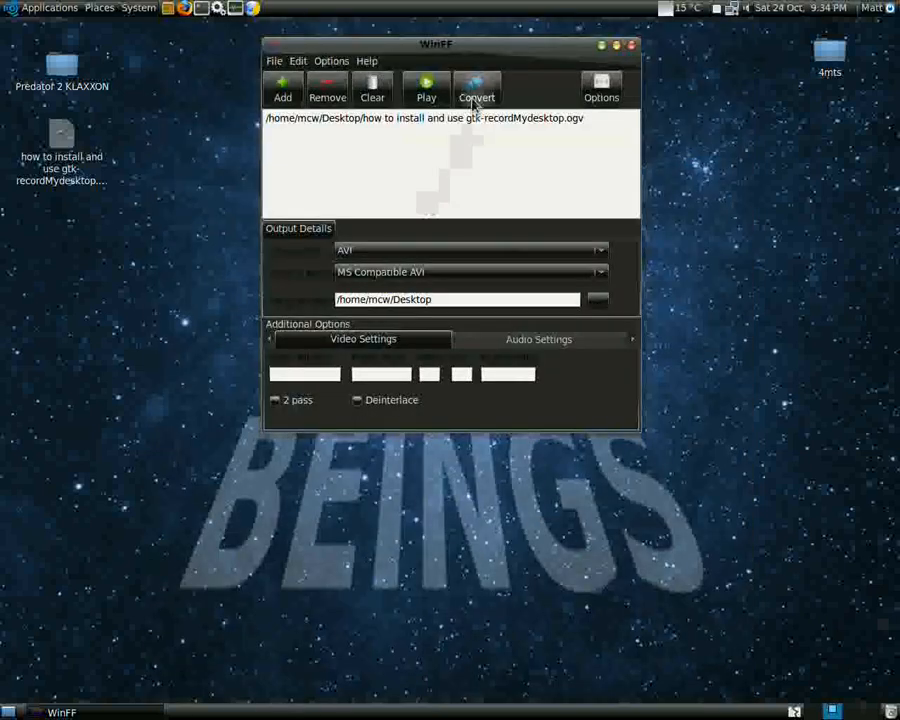
pyautogui.click(476, 88)
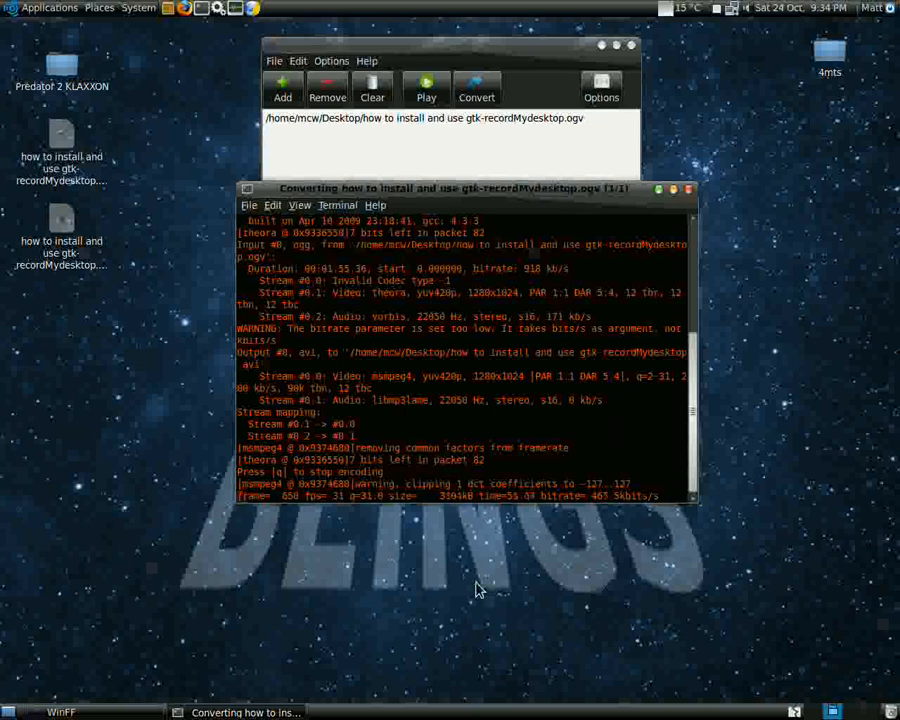
# Close the finished conversion terminal so the new .avi sits on the desktop
pyautogui.click(48, 8)
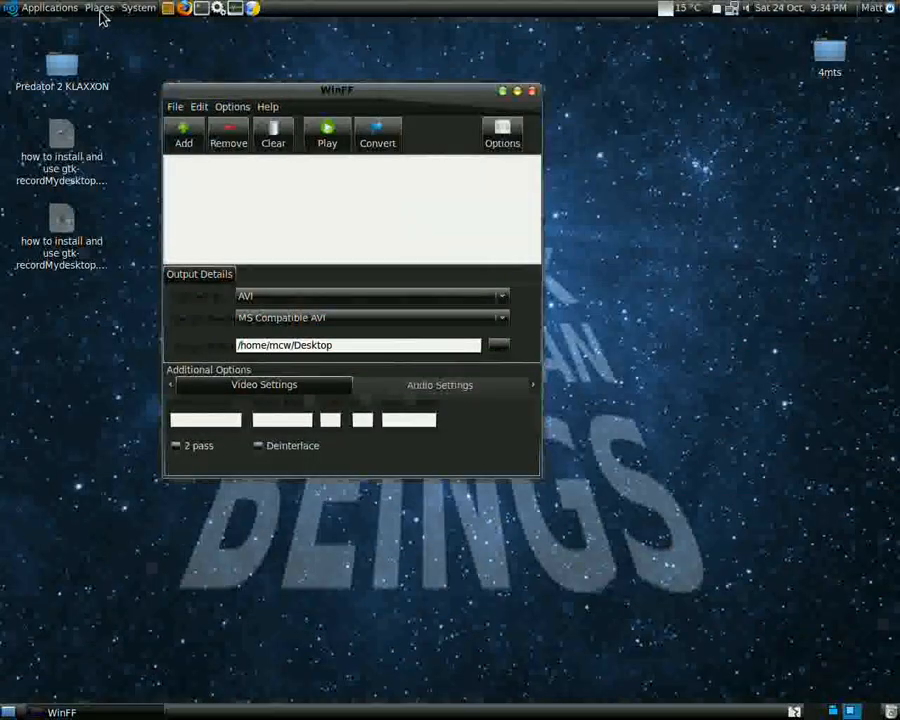
pyautogui.moveTo(98, 8)
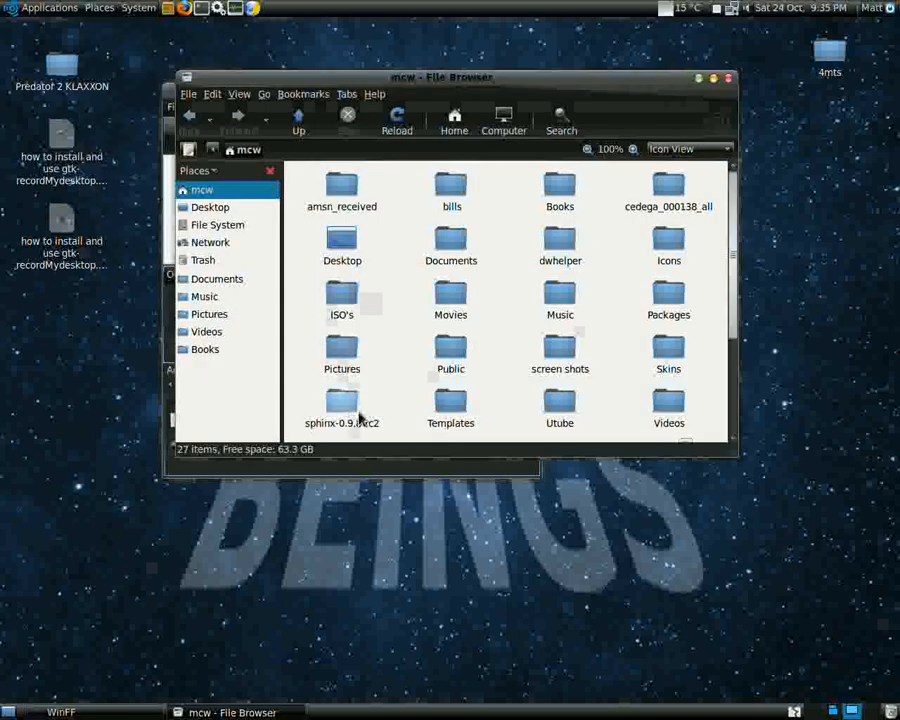
# Inspect the Movies folder in the File Browser and close it again
pyautogui.doubleClick(450, 296)
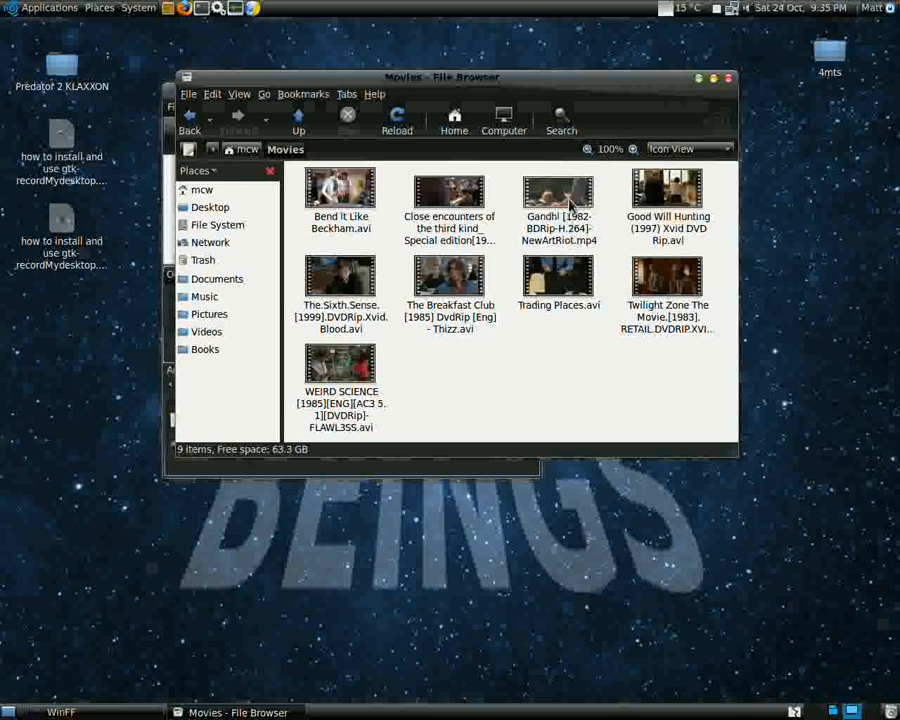
pyautogui.moveTo(568, 198)
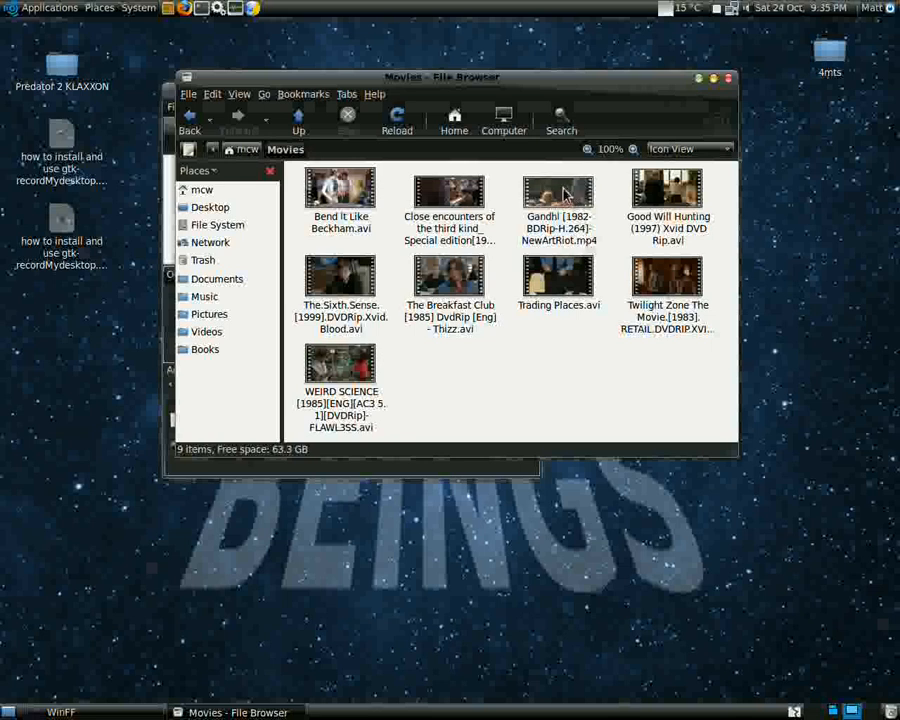
pyautogui.click(558, 200)
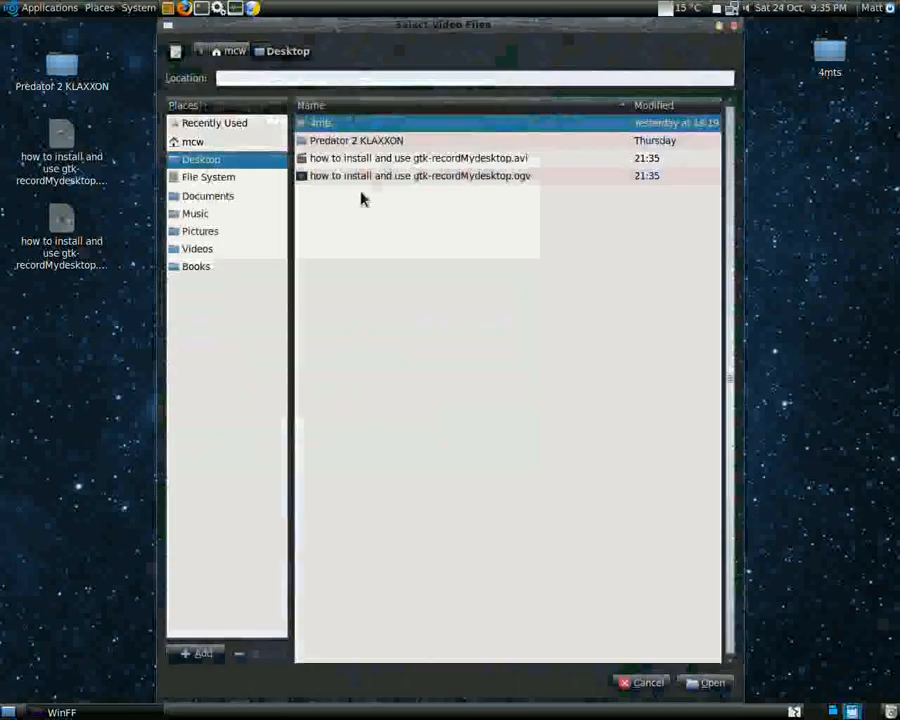
# Queue the Gandhi .mp4 from the home Movies folder and start converting it to AVI
pyautogui.click(214, 122)
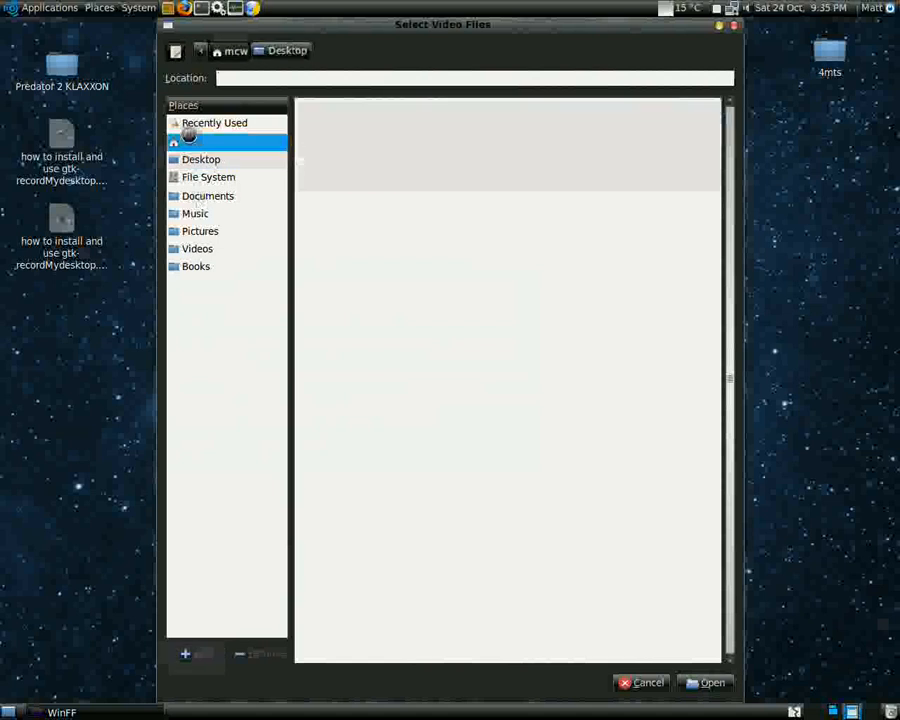
pyautogui.click(200, 160)
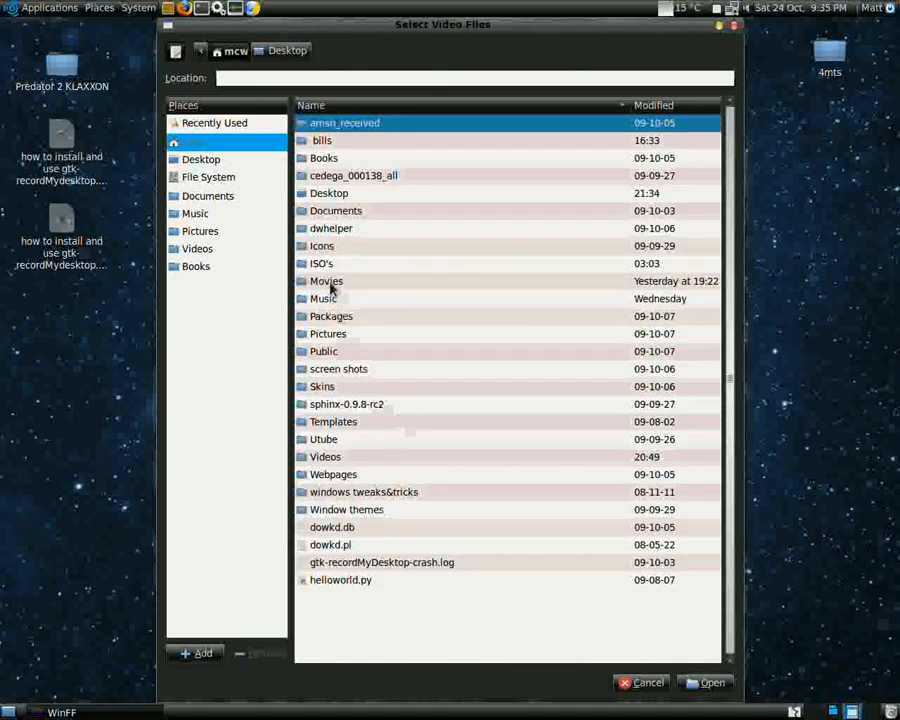
pyautogui.doubleClick(326, 280)
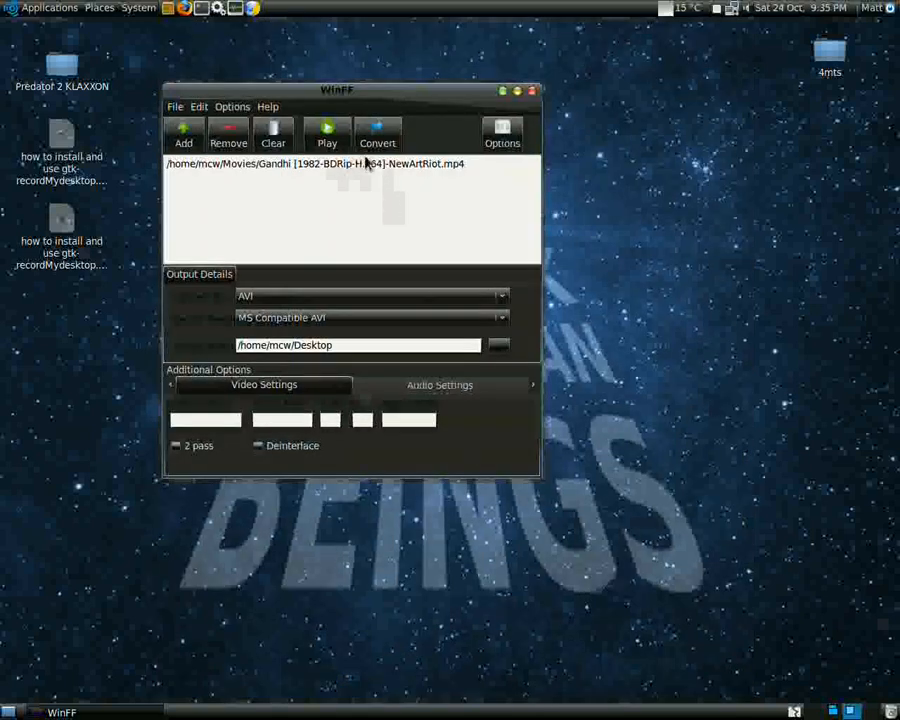
pyautogui.click(376, 132)
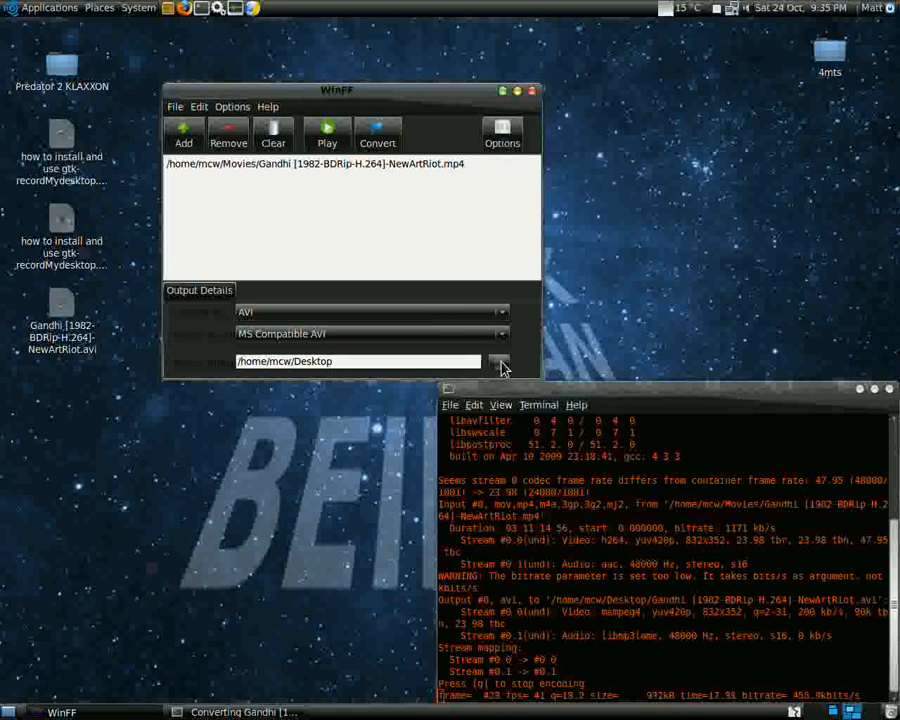
# Change WinFF's output folder from Desktop to the home folder
pyautogui.click(500, 360)
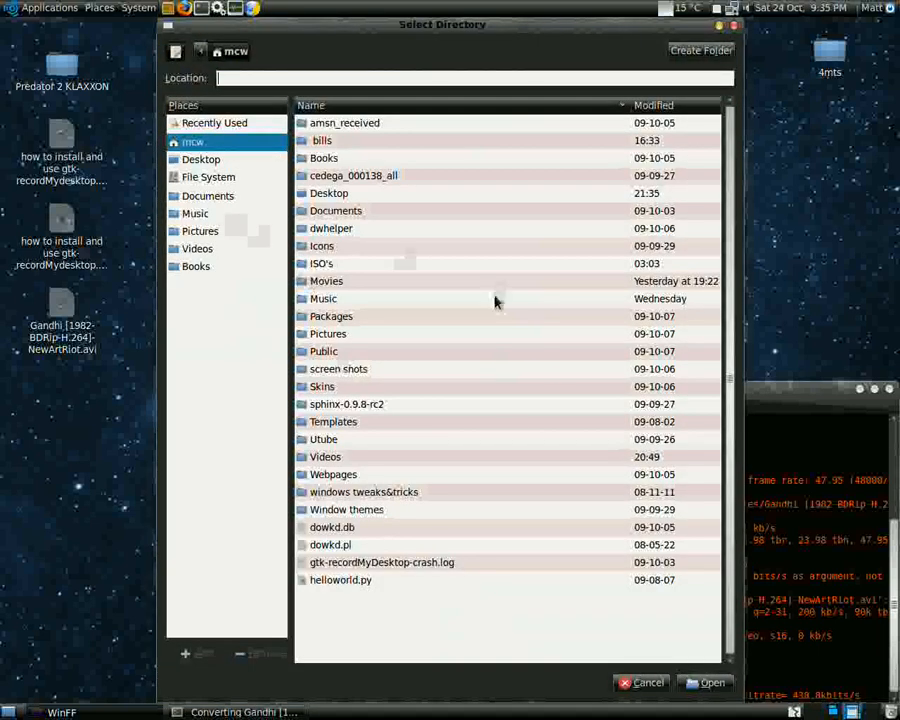
pyautogui.click(712, 682)
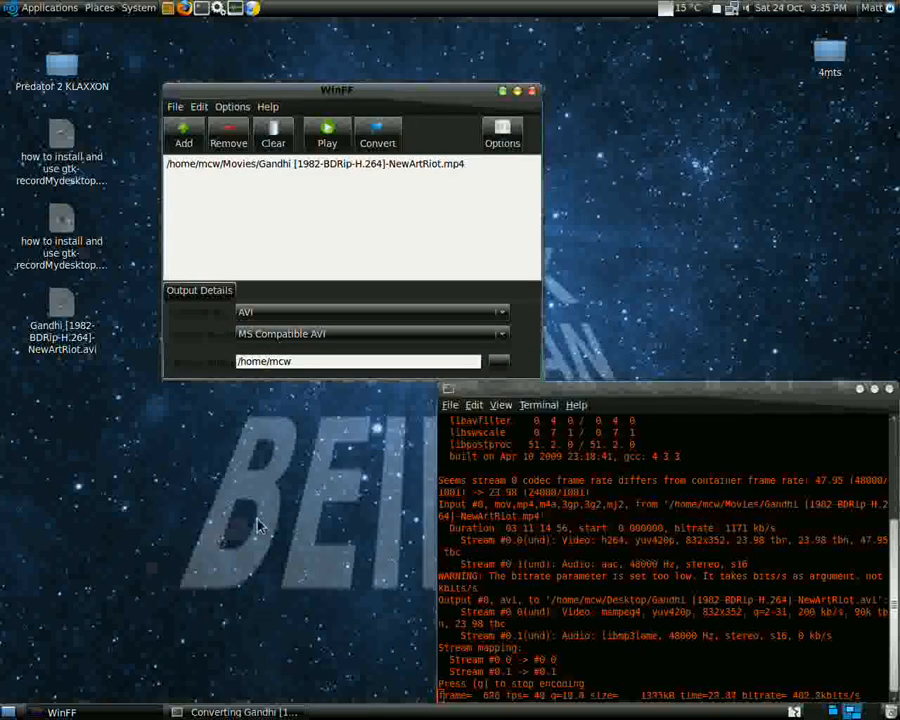
pyautogui.moveTo(532, 92)
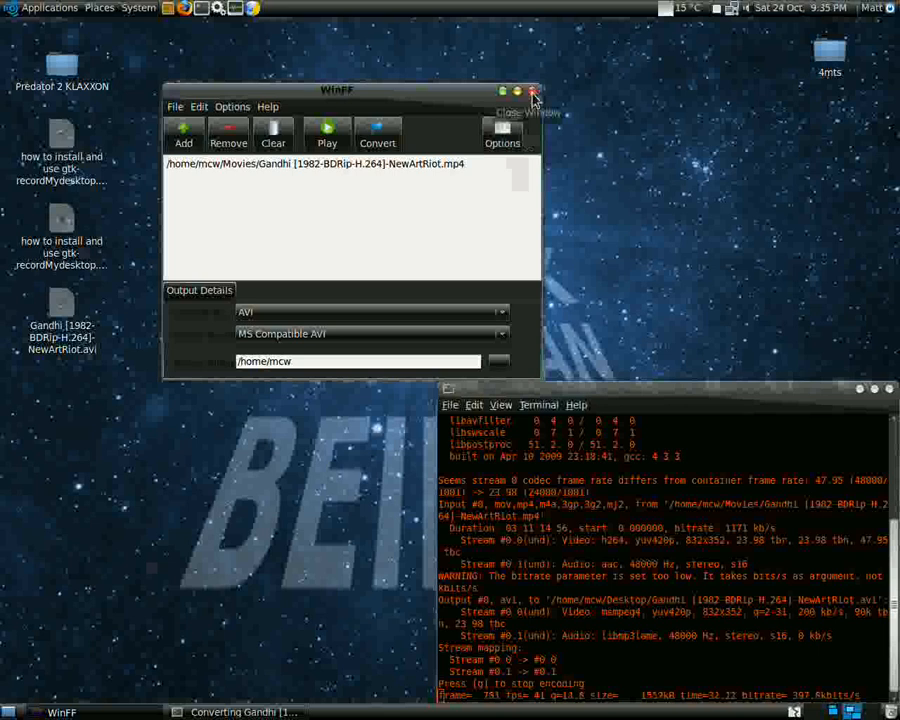
pyautogui.moveTo(532, 92)
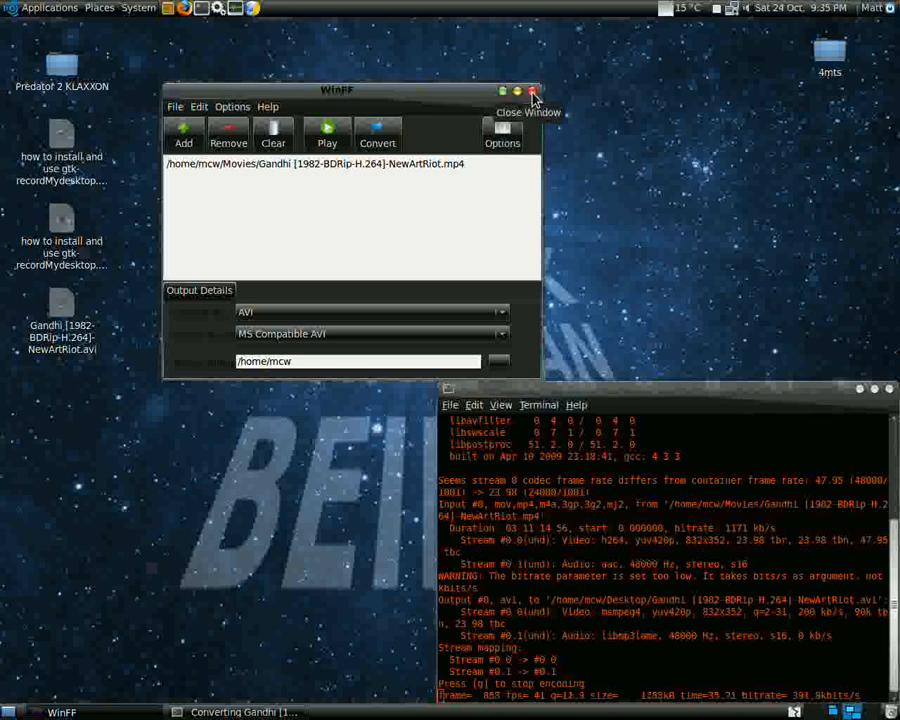
pyautogui.moveTo(676, 244)
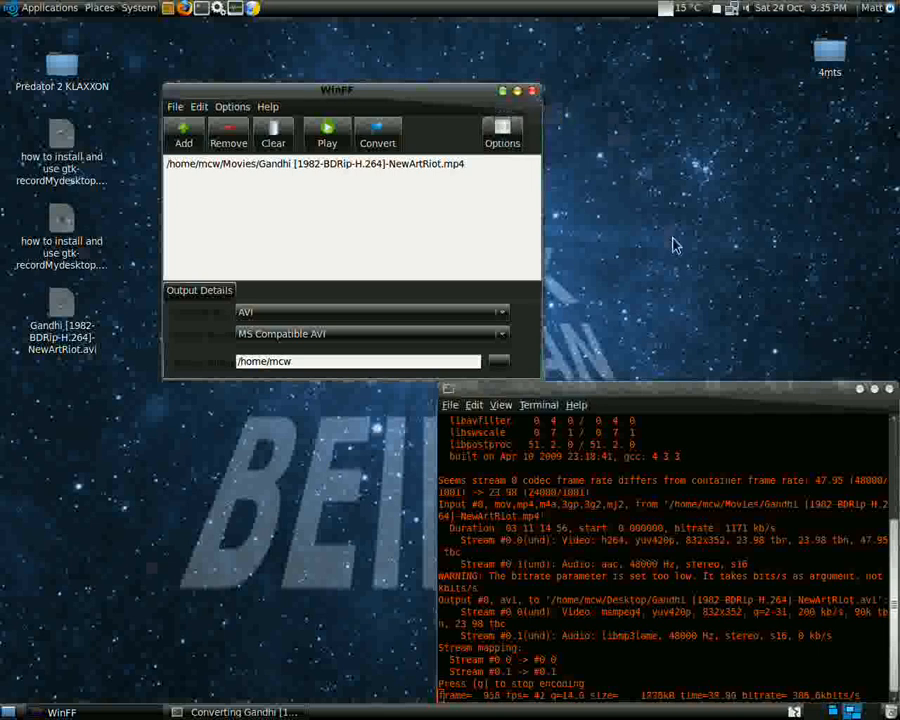